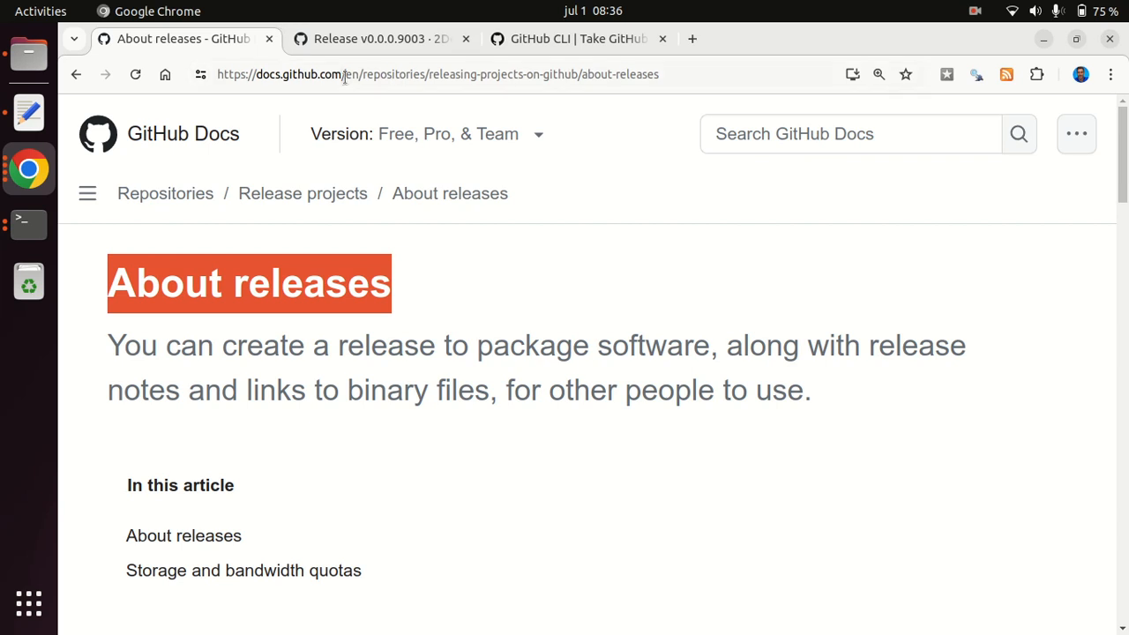
Switch to the tiltOutput v0.0.0.9003 release tab and scroll to the Assets list
click(438, 74)
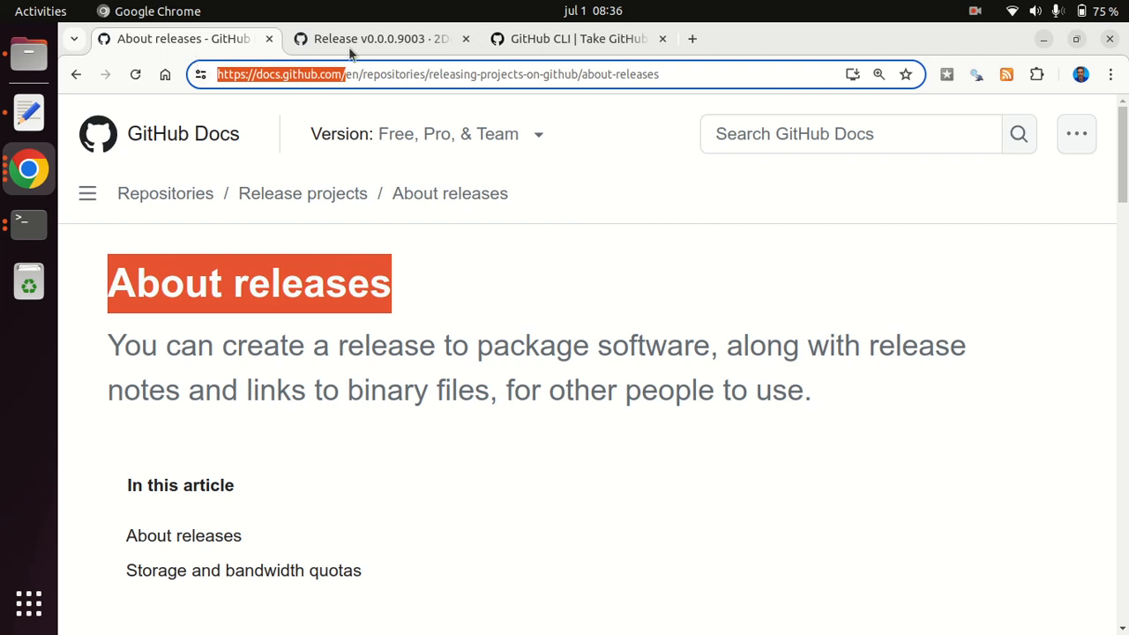
click(380, 38)
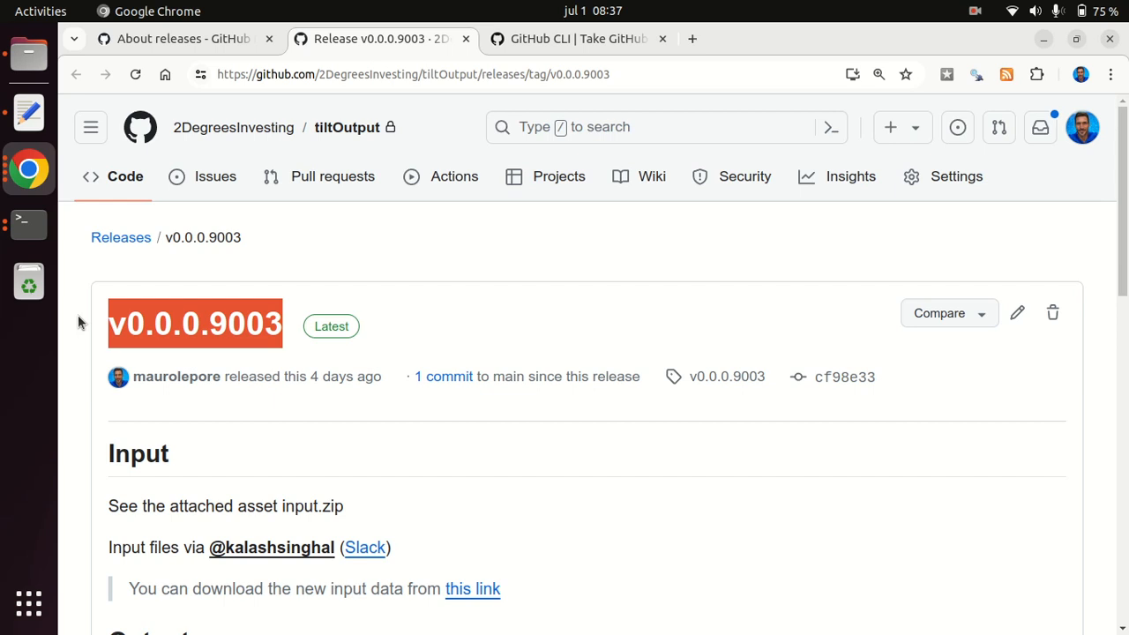
scroll(down, 3)
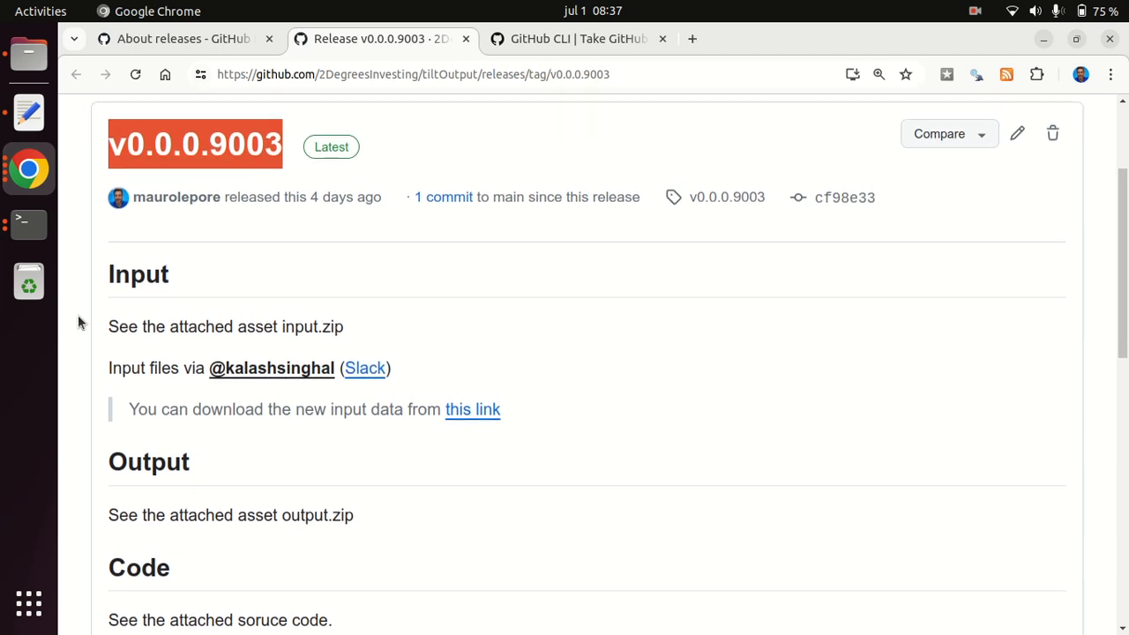
mouse_move(194, 290)
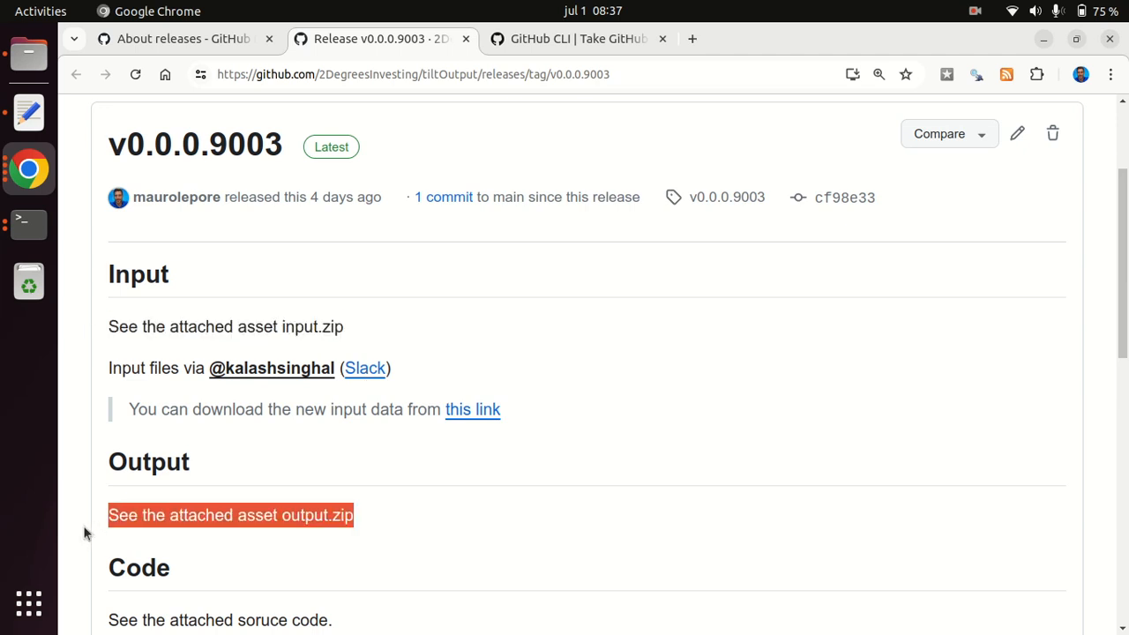
scroll(down, 3)
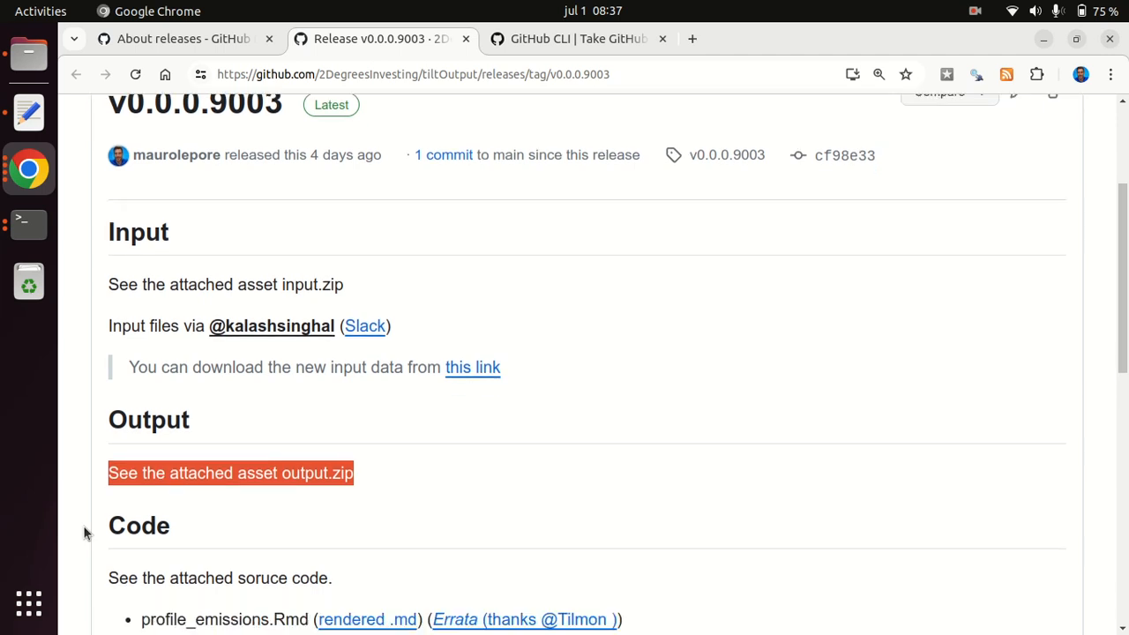
scroll(down, 3)
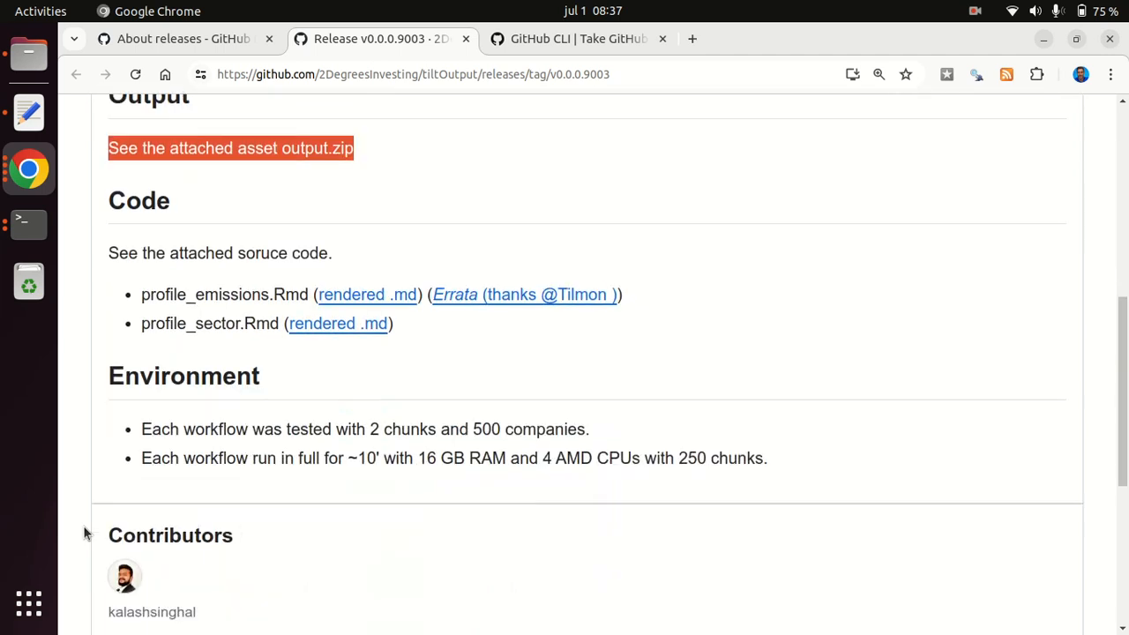
scroll(down, 3)
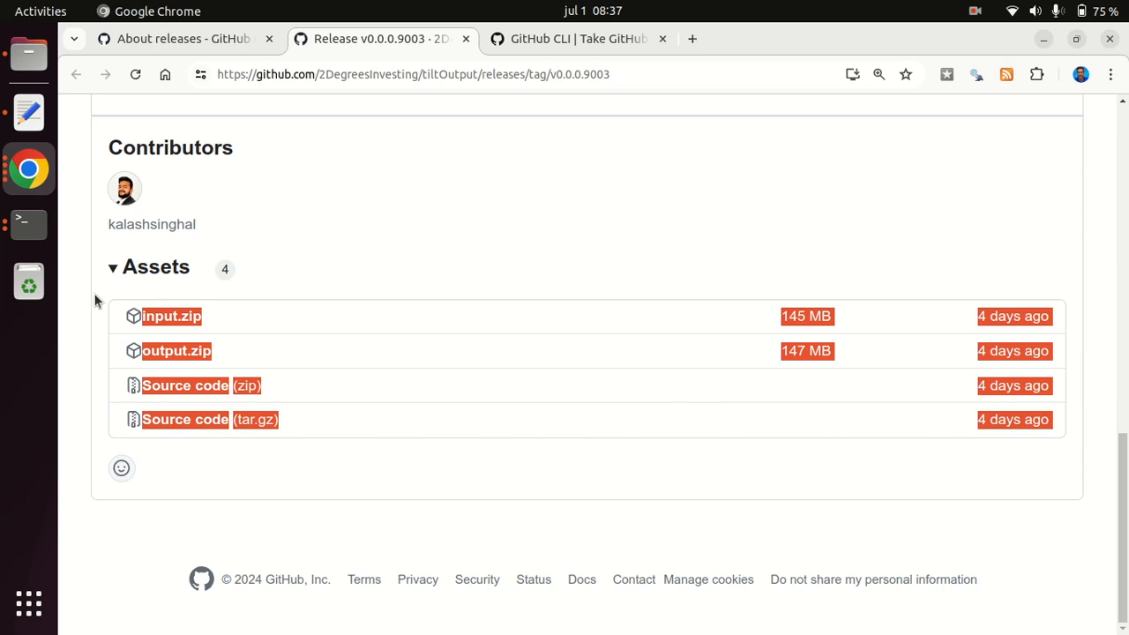
mouse_move(97, 324)
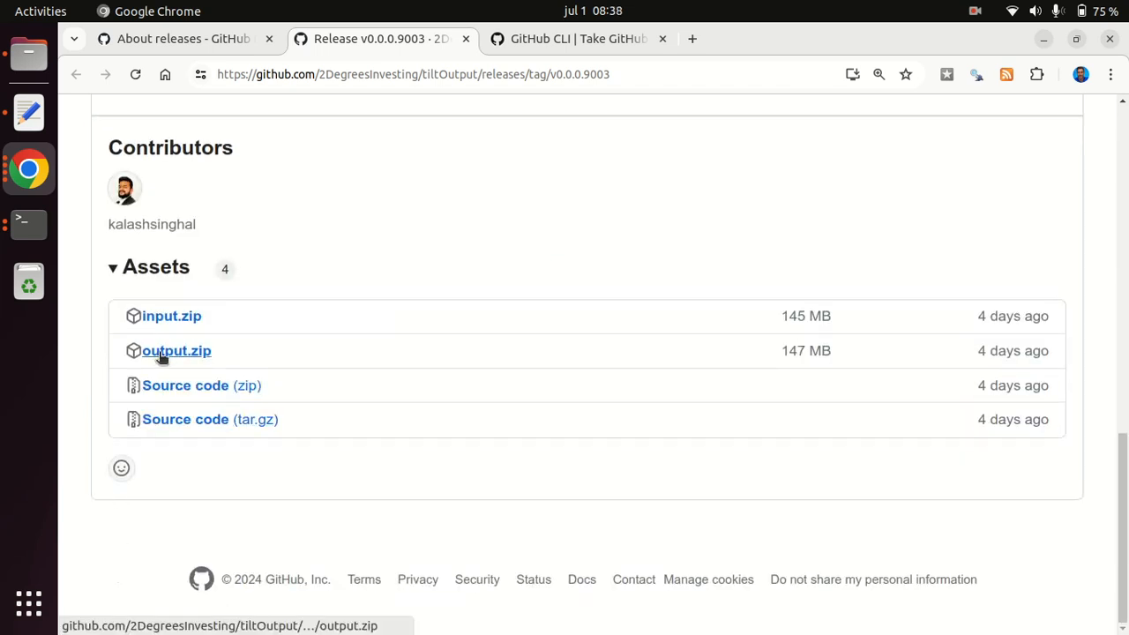
Download the output.zip asset, then switch to the gh release download manual tab
click(176, 350)
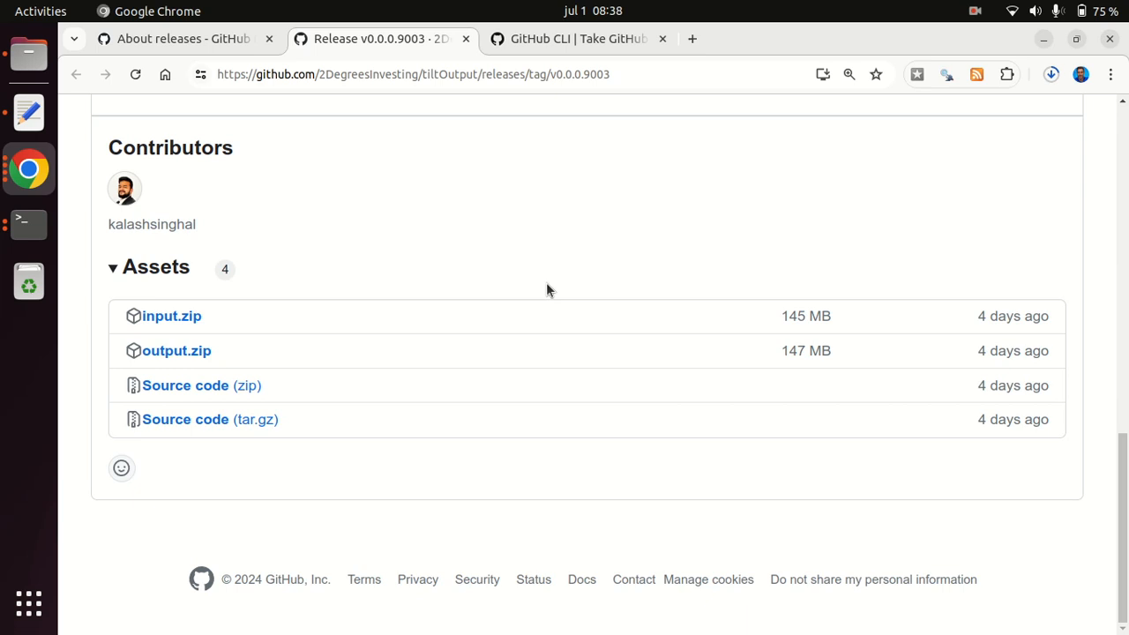
mouse_move(701, 218)
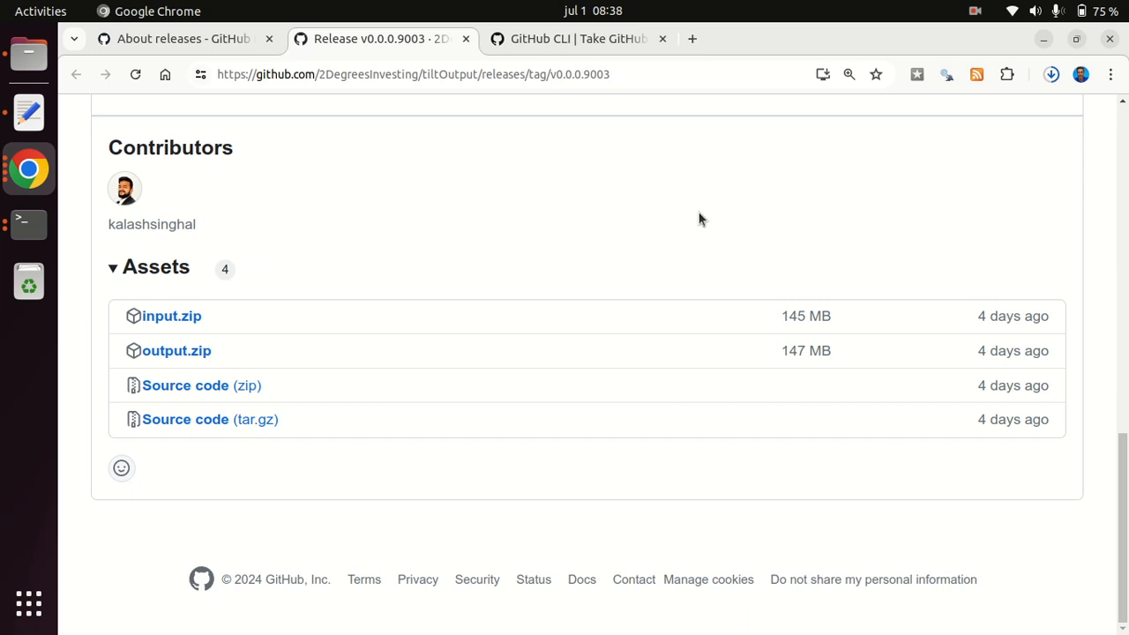
click(578, 38)
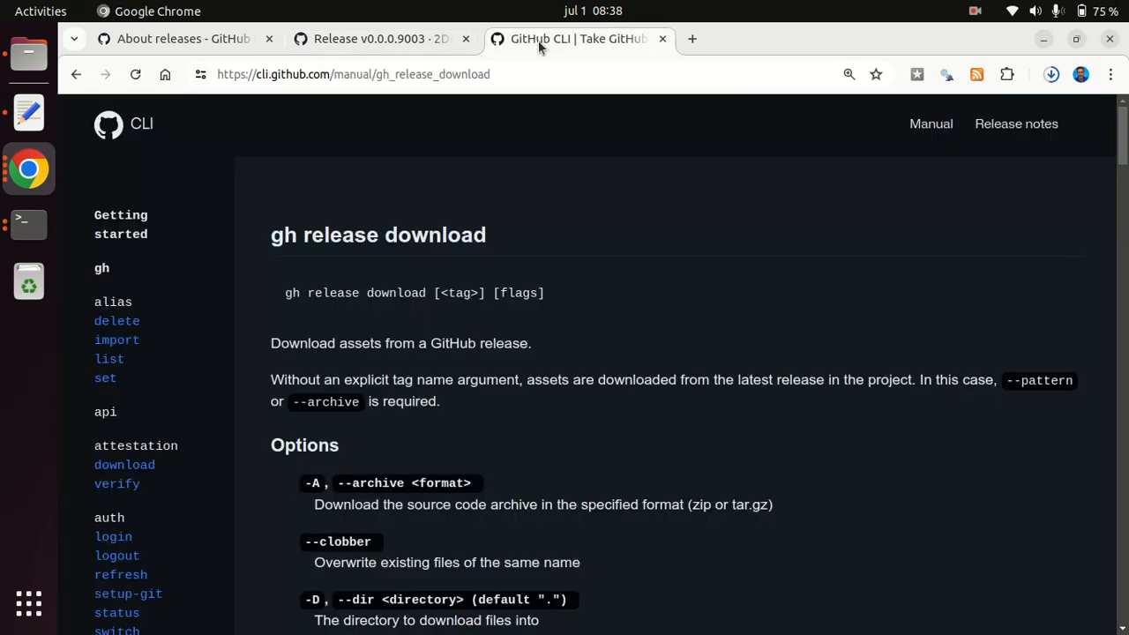
Scroll through the gh release download options in the GitHub CLI manual
scroll(down, 3)
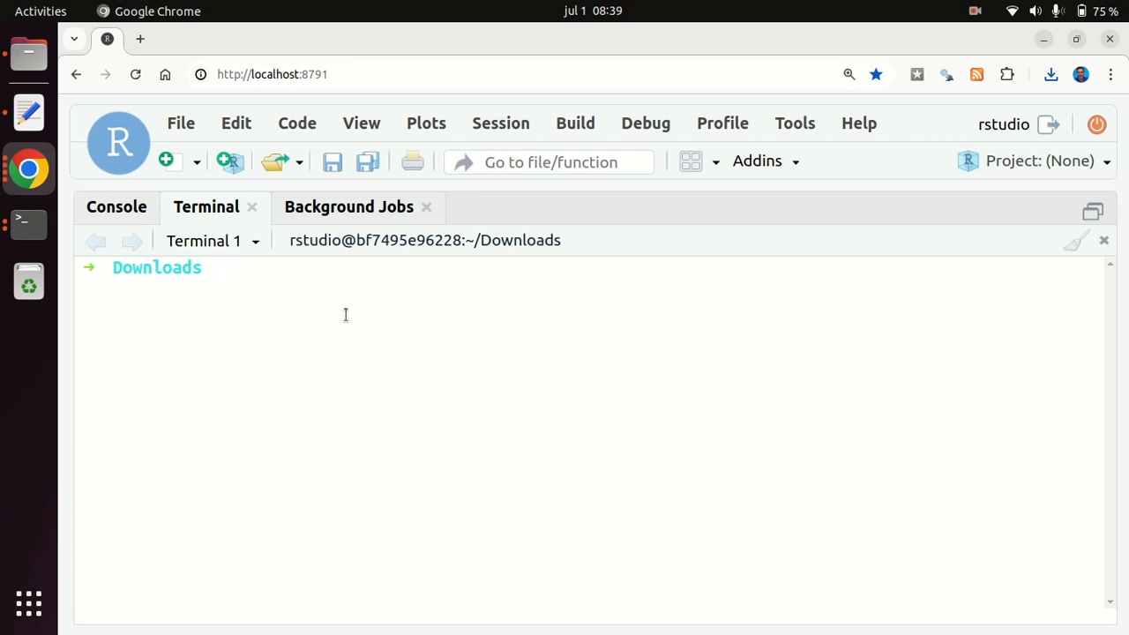
Run gh release download v0.0.0.9003 -p "output.zip" -R 2DegreesInvesting/tiltOutput in the terminal
text(gh)
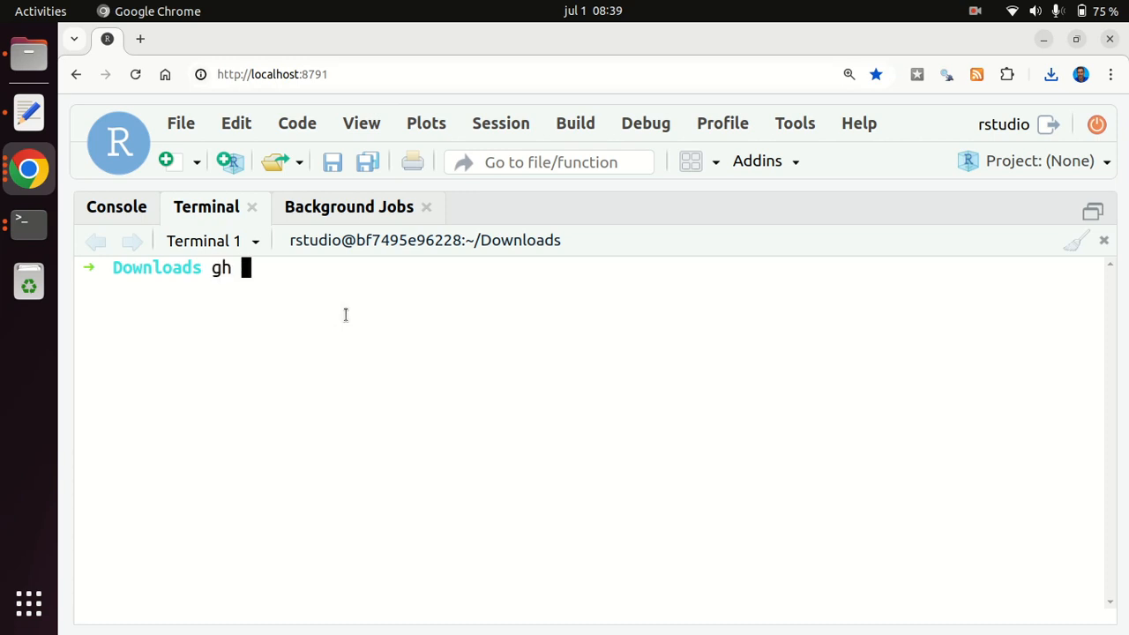
text(rel)
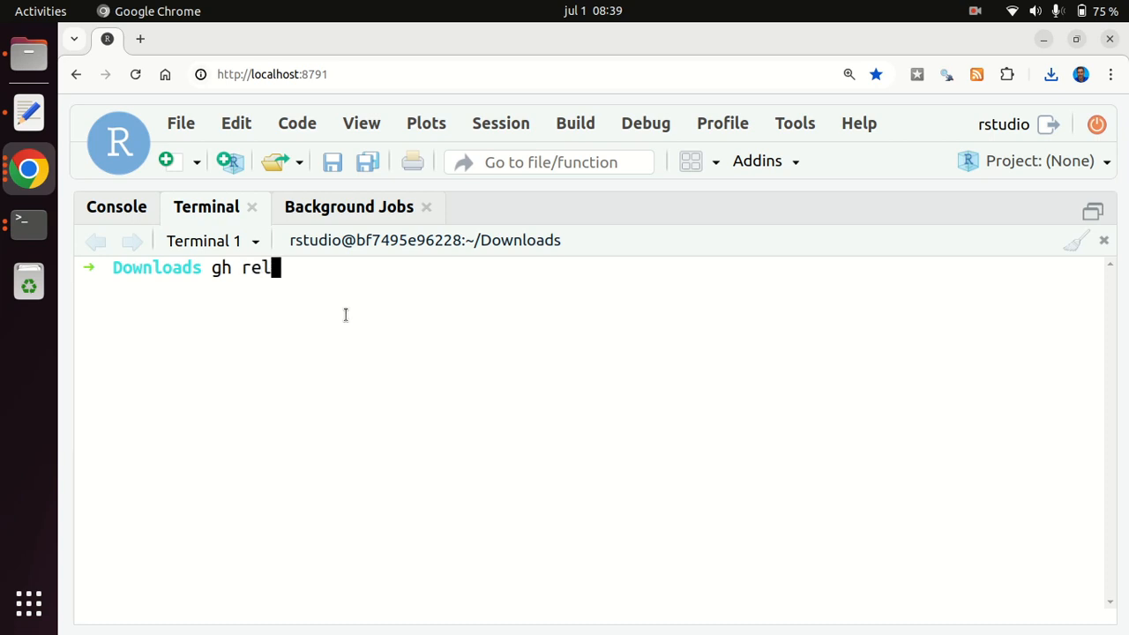
text(ease)
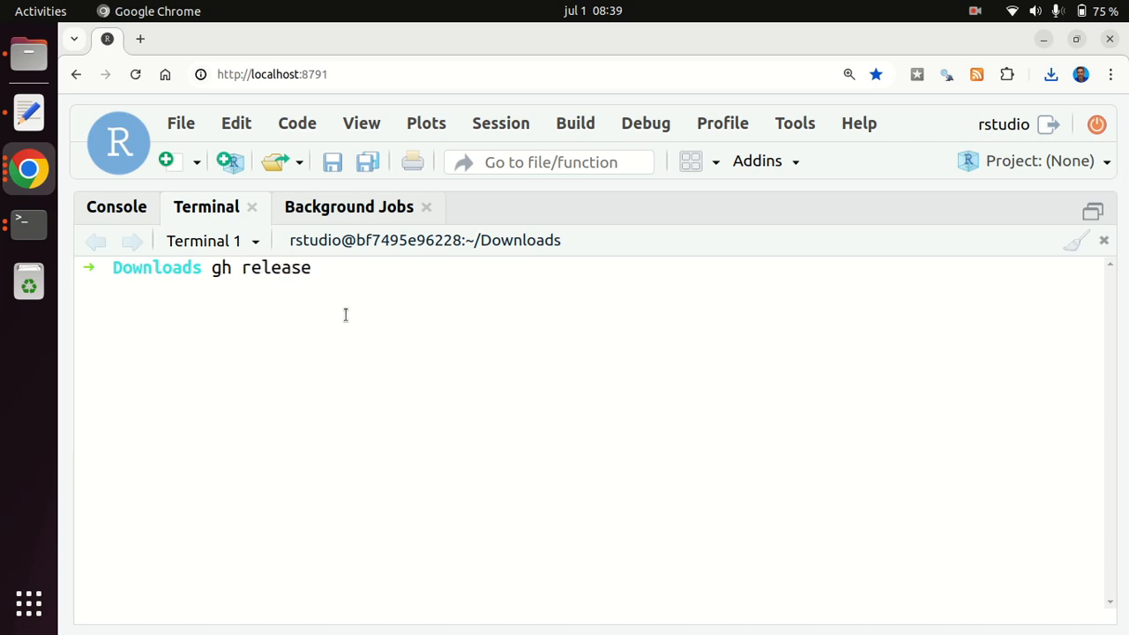
text(download)
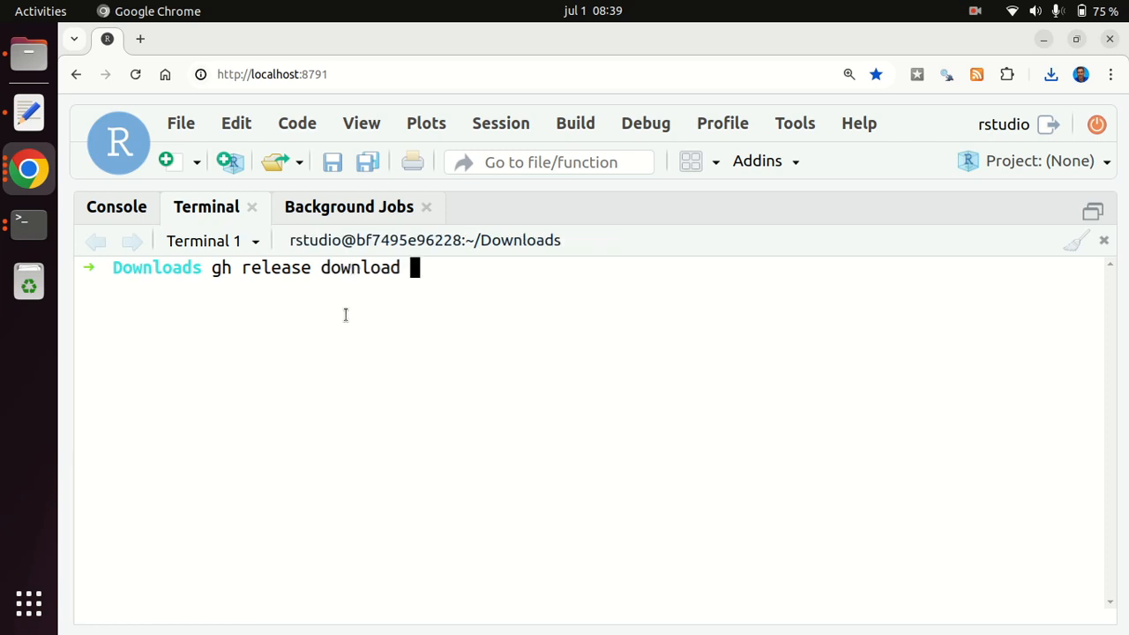
text(v)
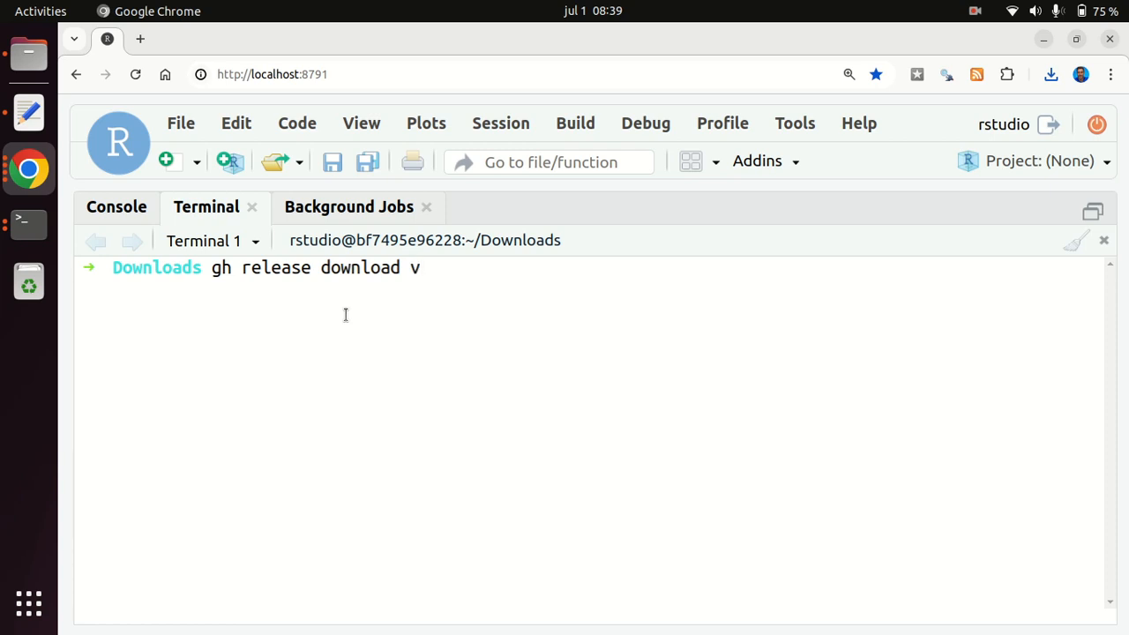
text(0.0.0.9003)
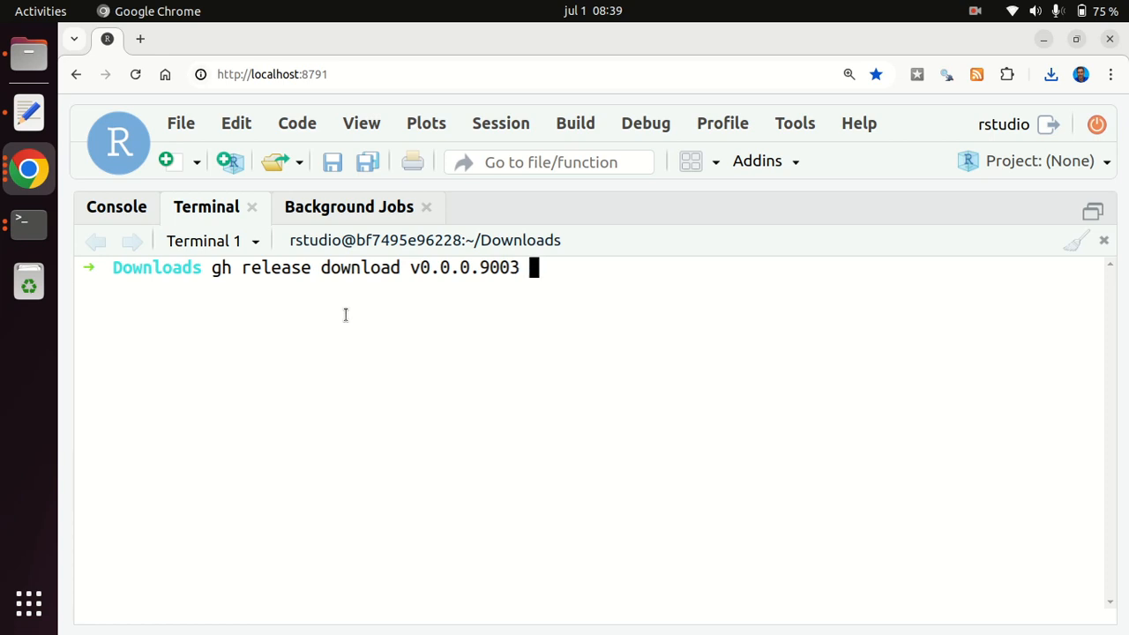
text(-)
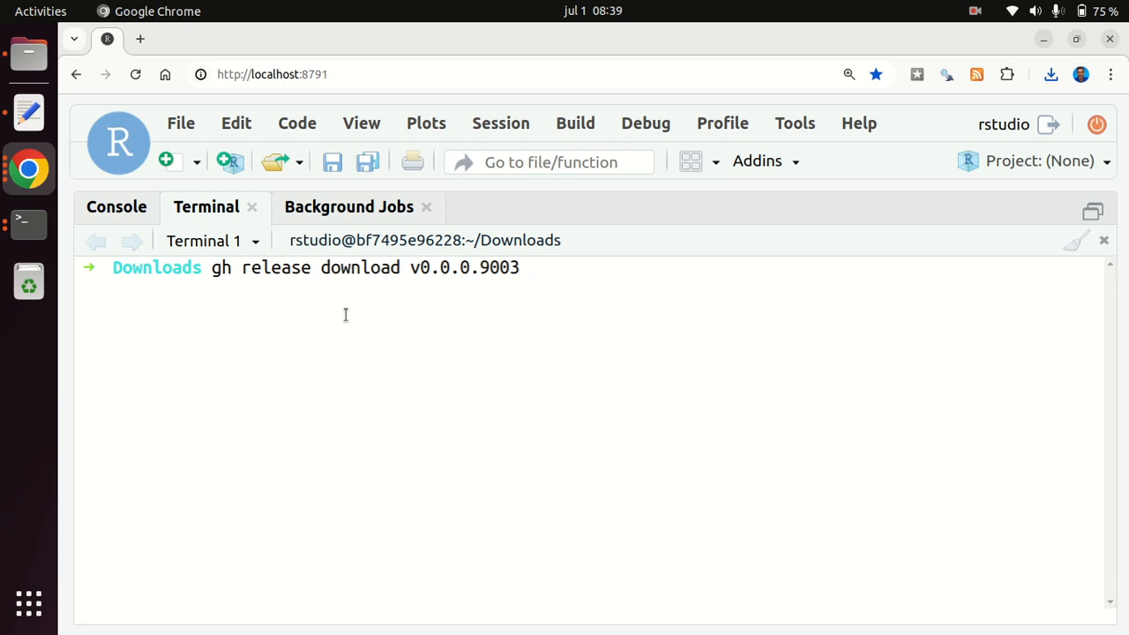
text(-p)
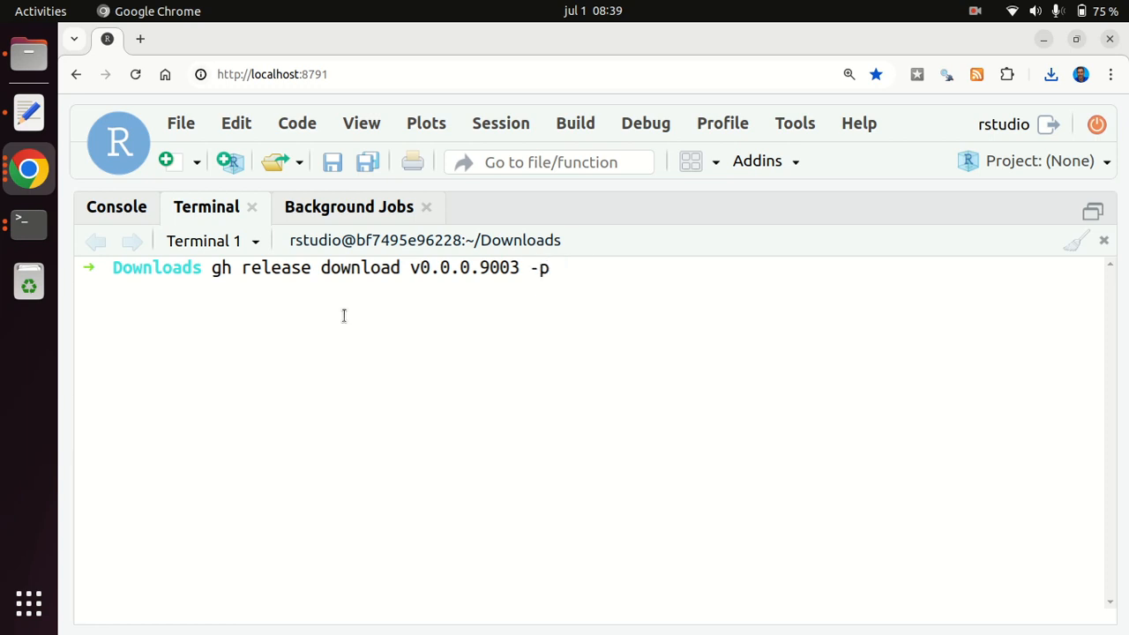
text(")
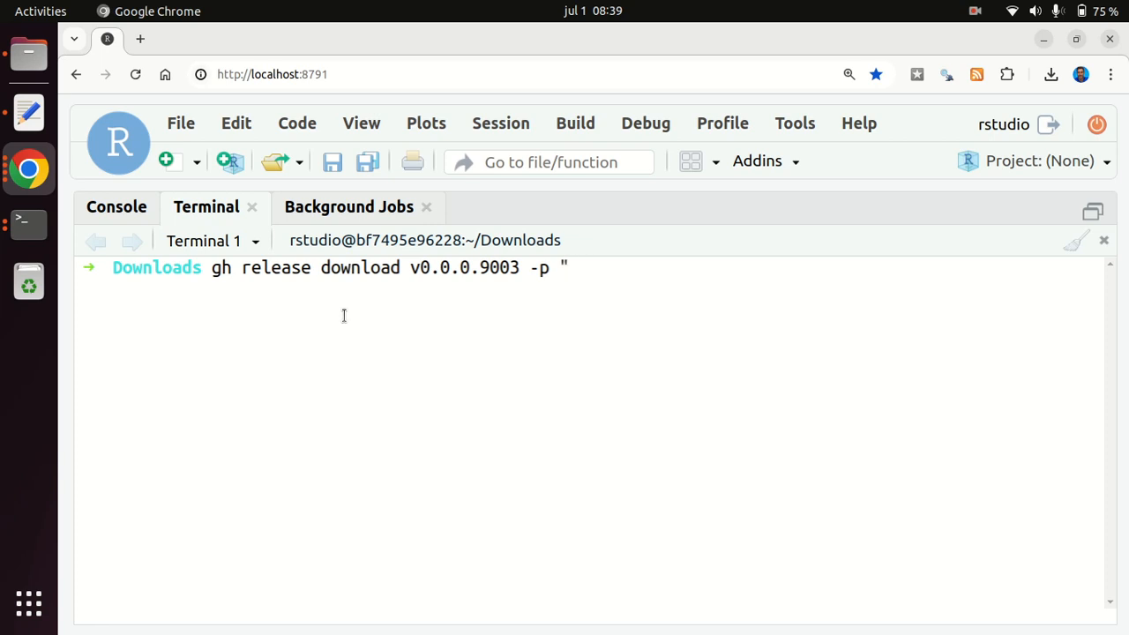
text(output.zip)
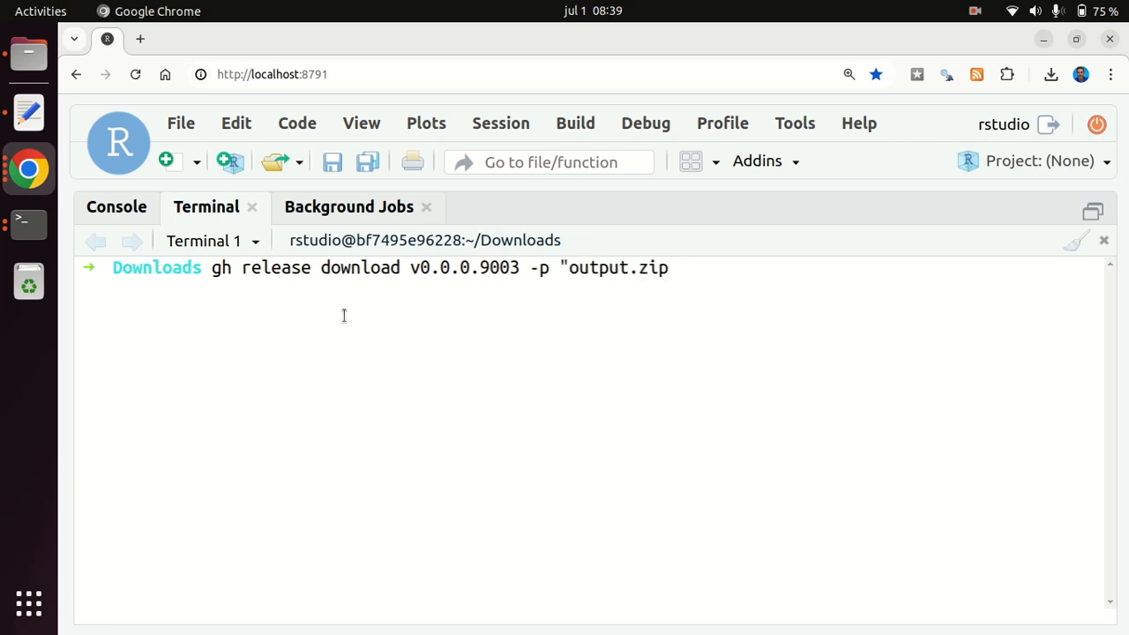
text(")
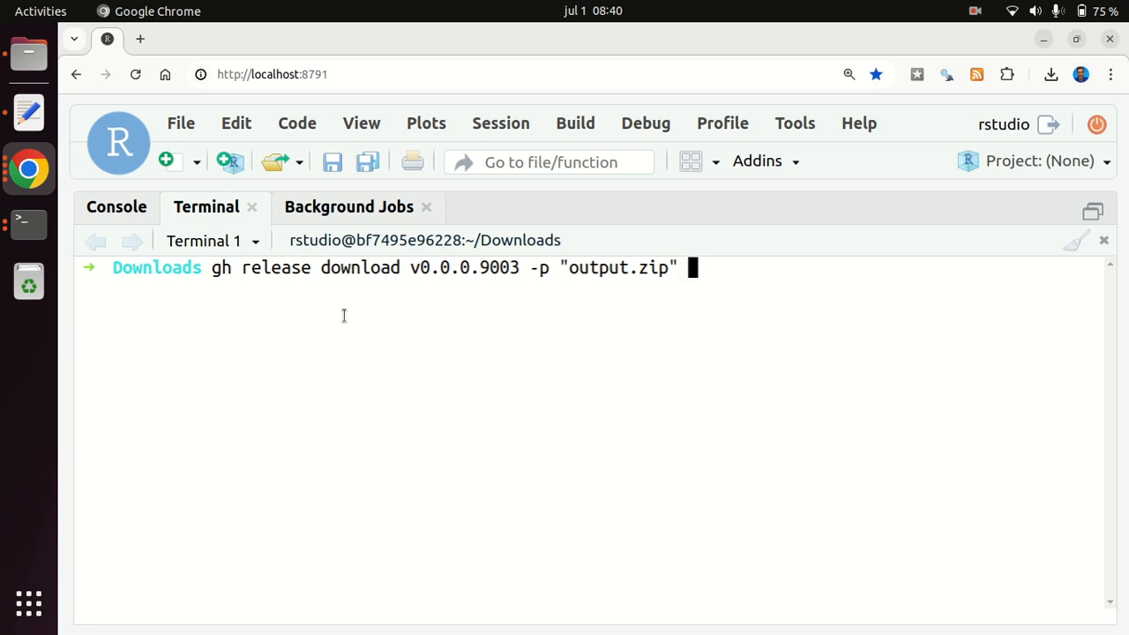
text(-R)
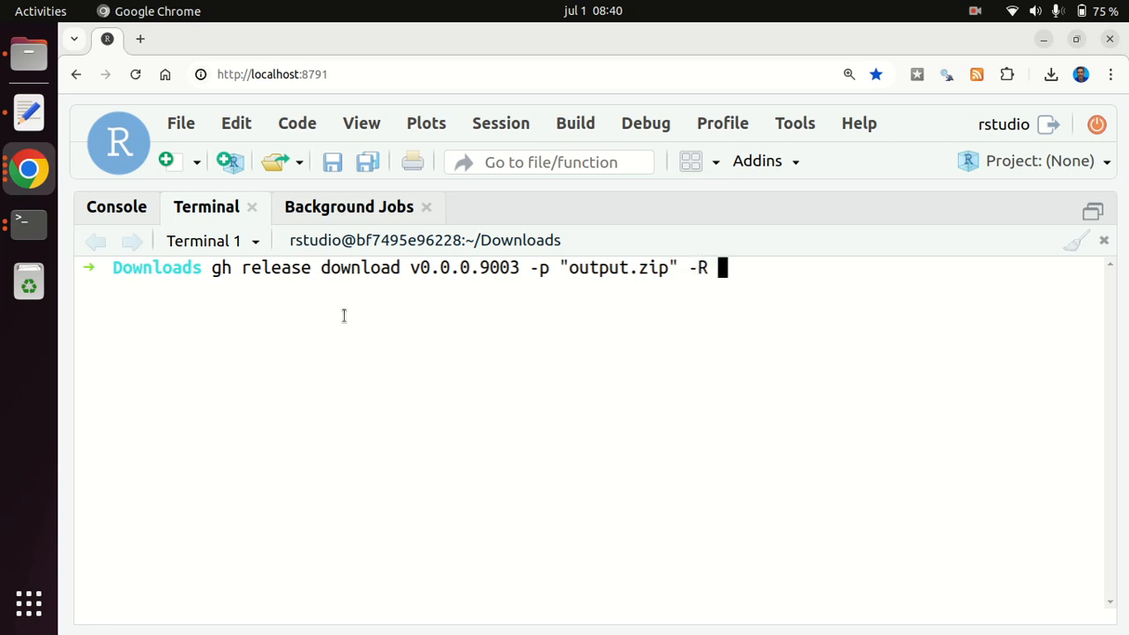
text(2Deg)
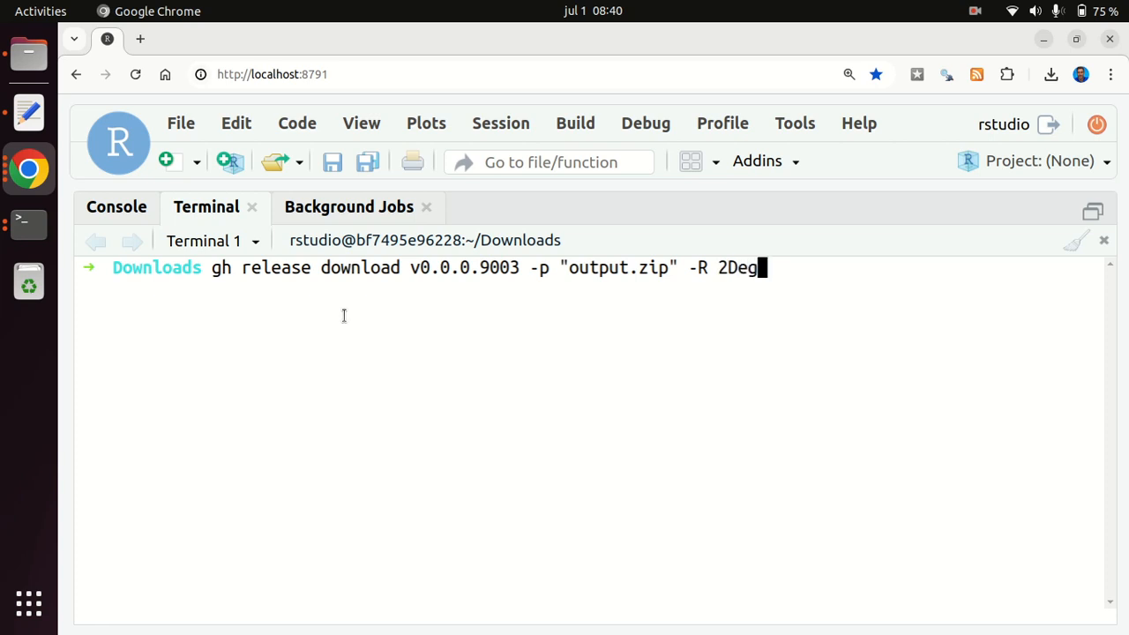
text(reesInvest)
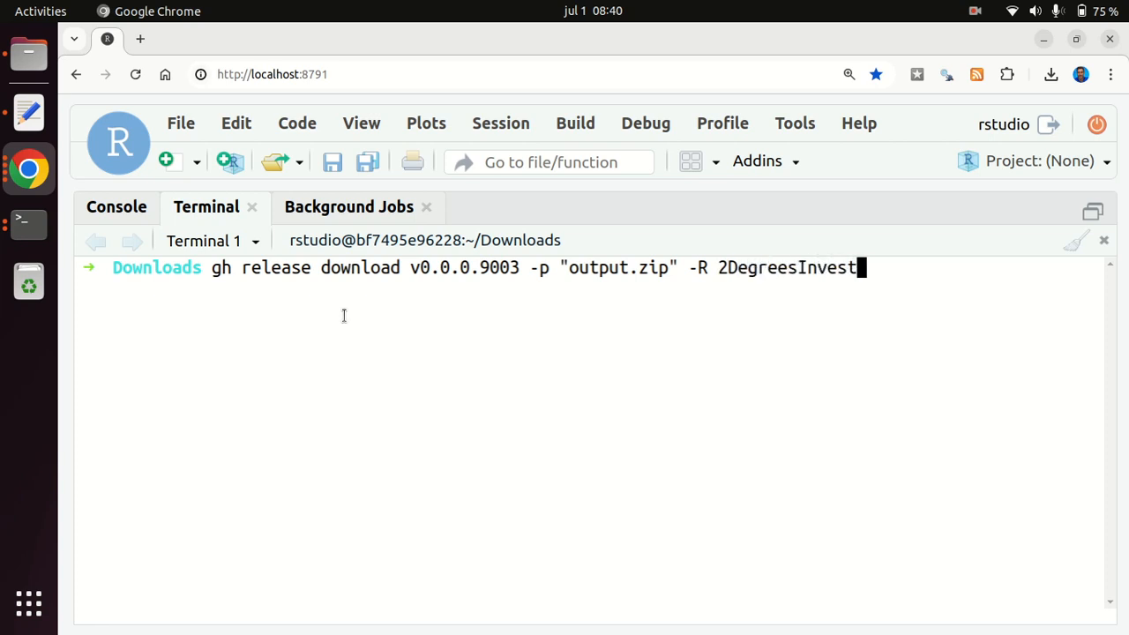
text(ing/)
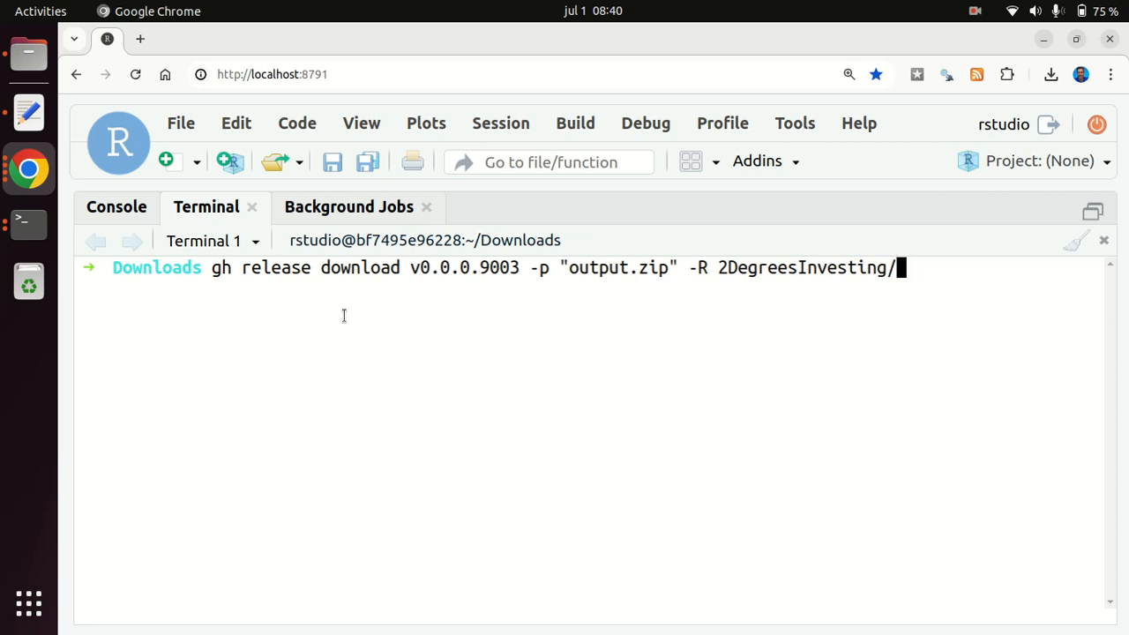
text(tilt)
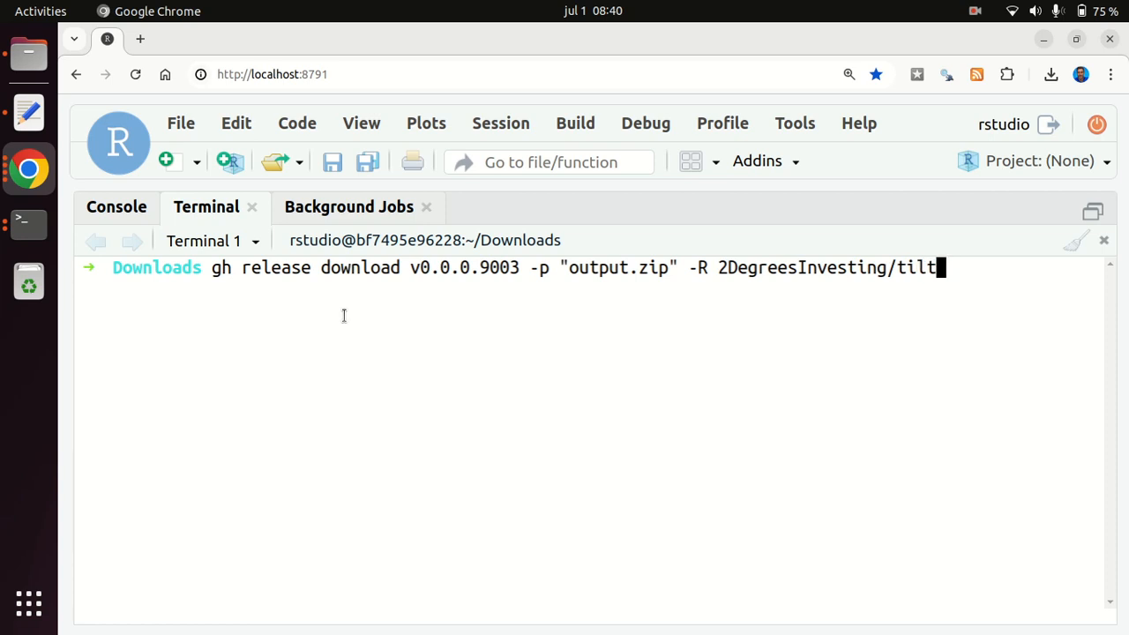
text(O)
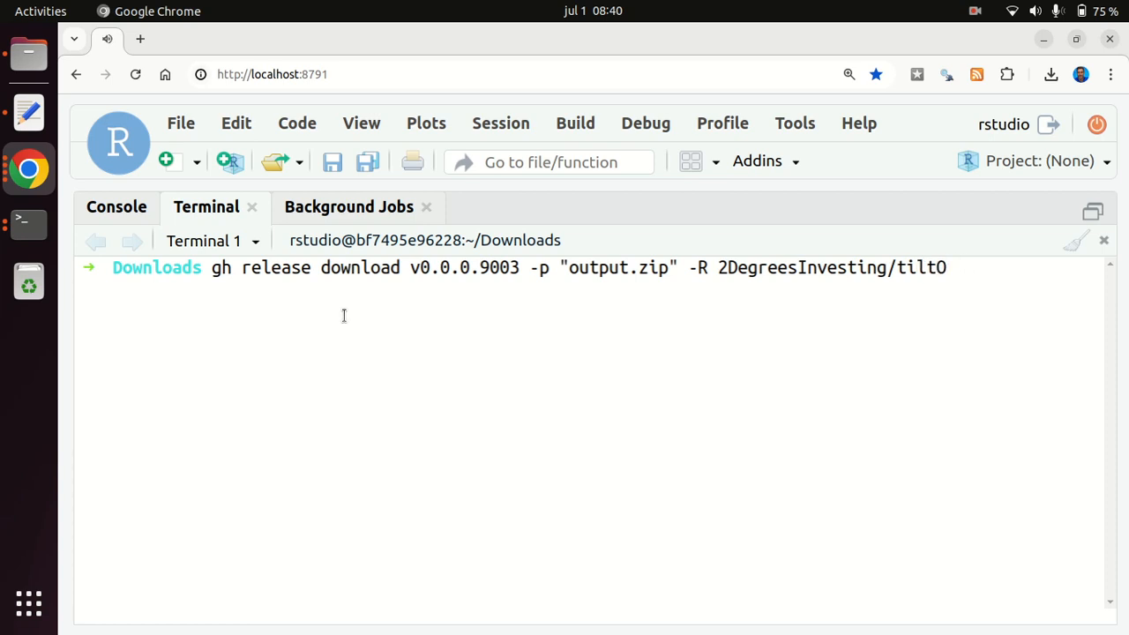
text(utput)
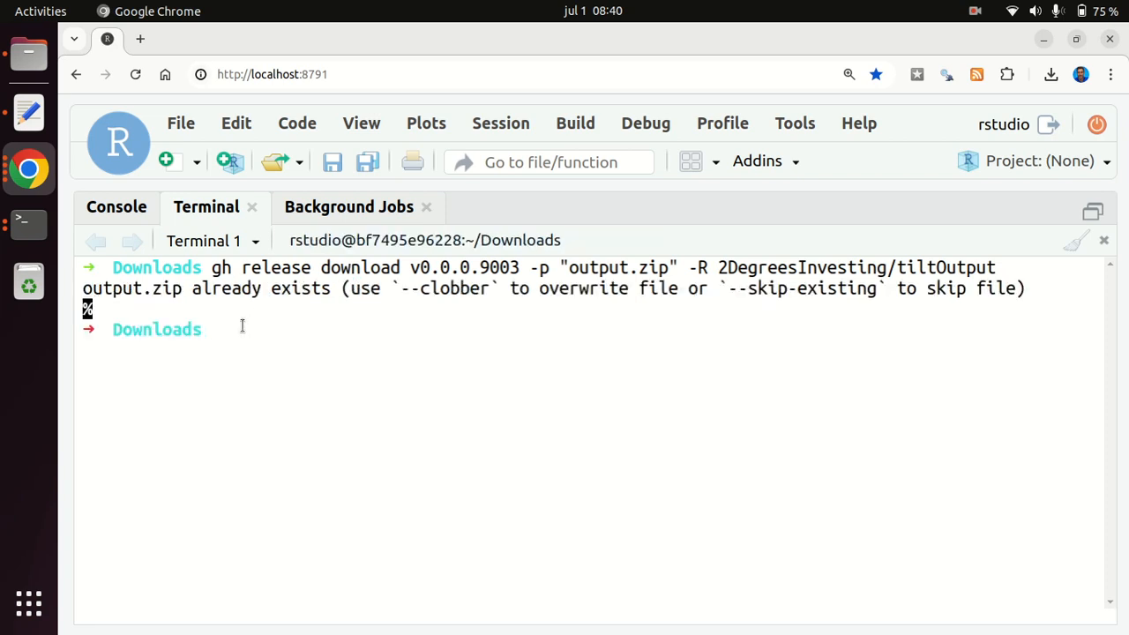
List Downloads, remove output.zip with confirmation, and start a new terminal session
text(ls)
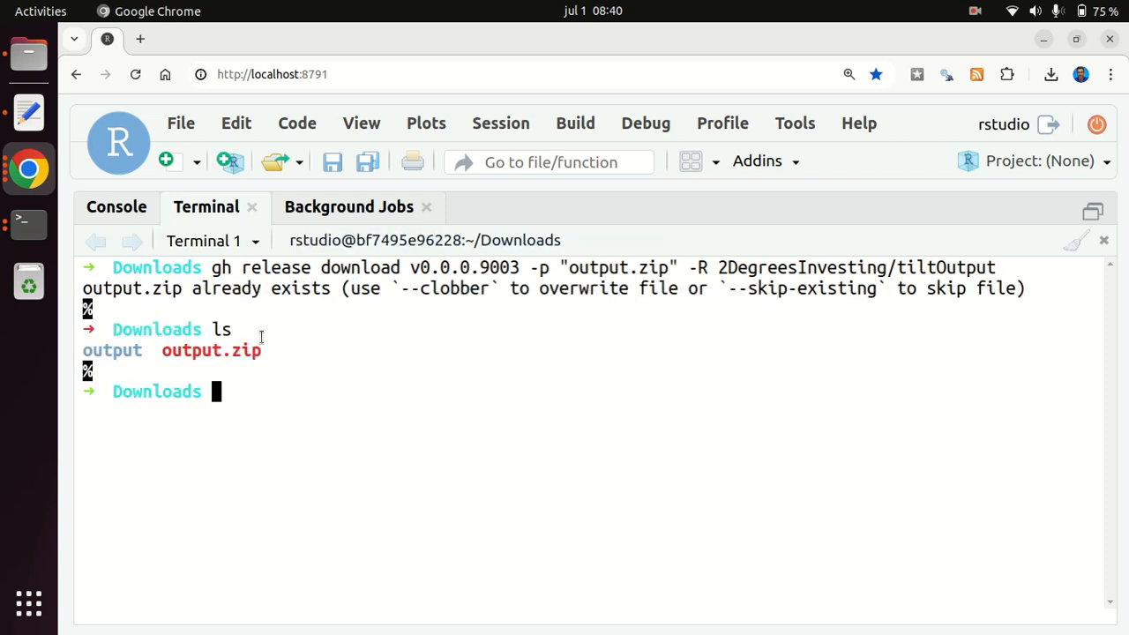
double_click(211, 350)
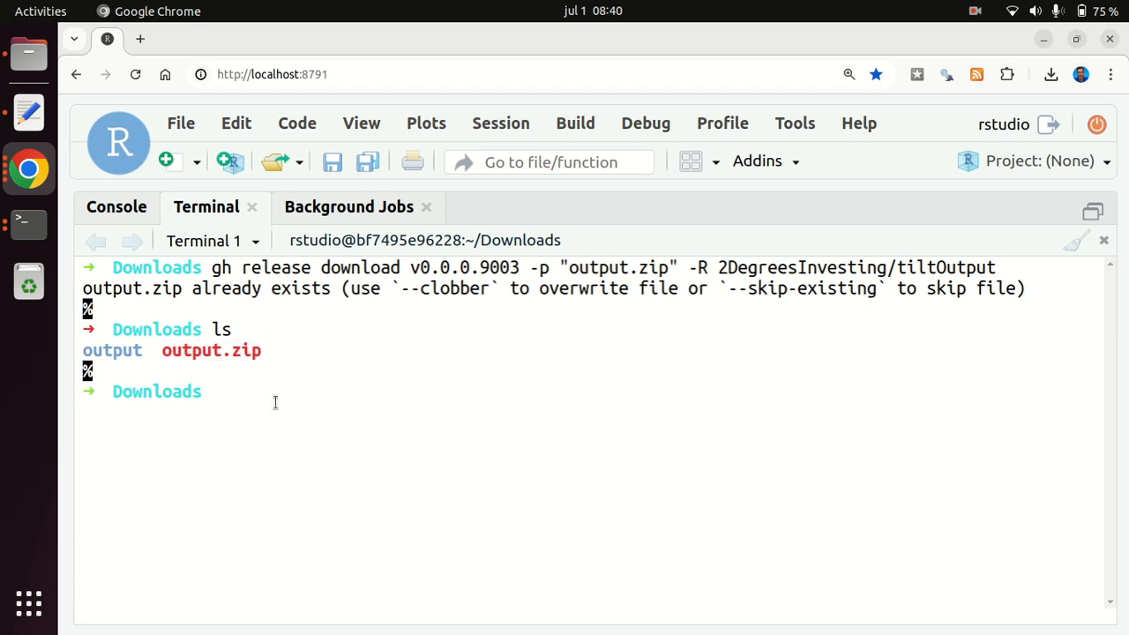
text(rm)
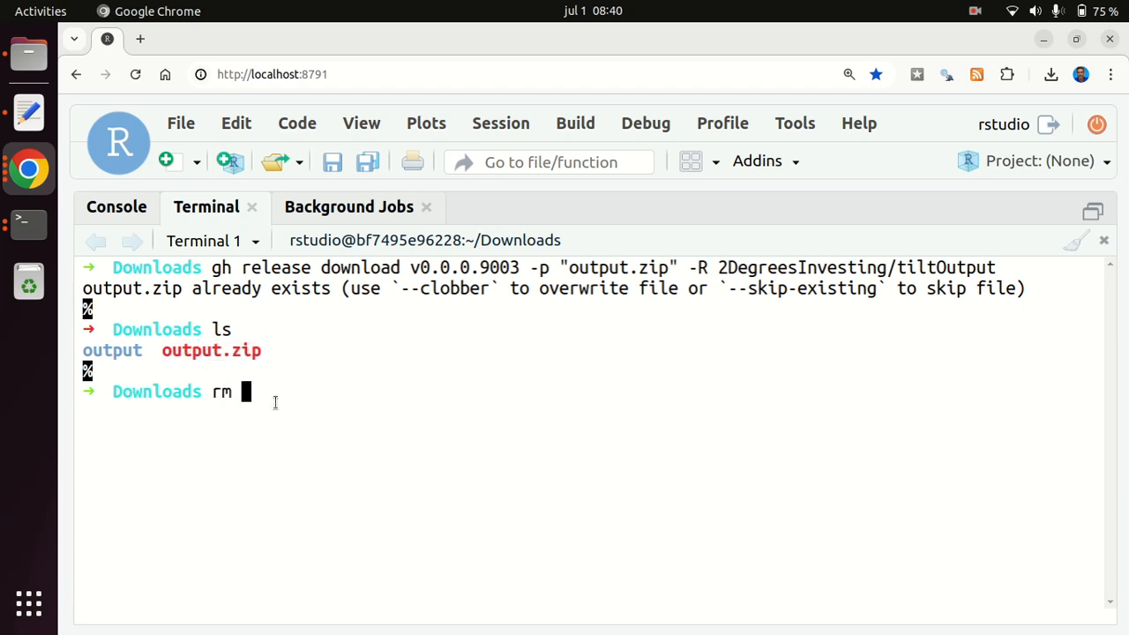
text(output.zip)
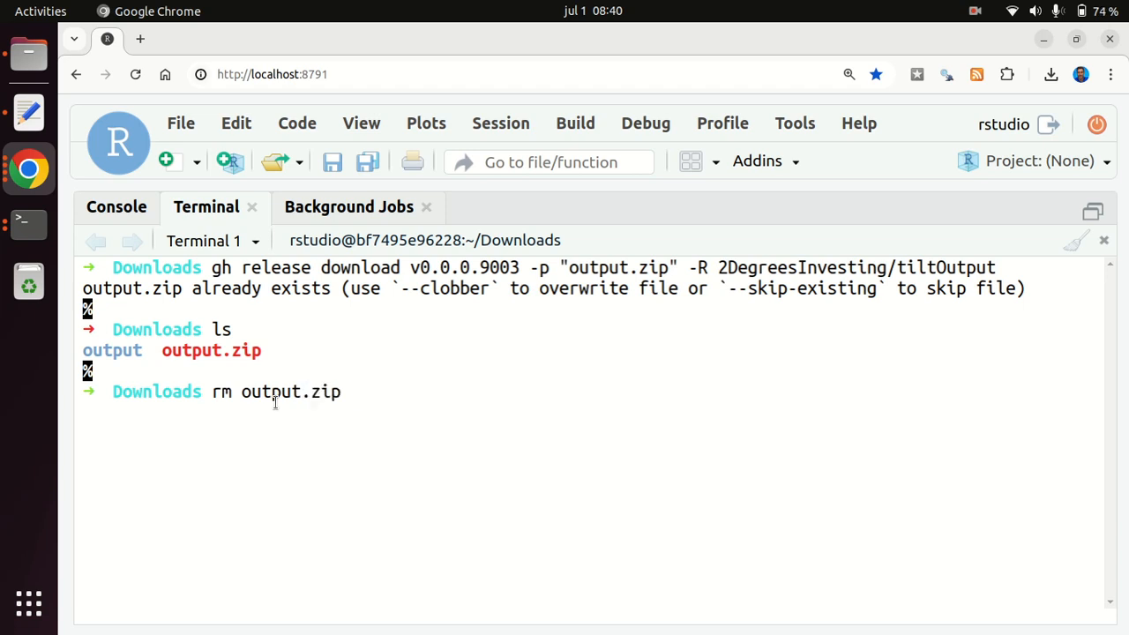
text(y)
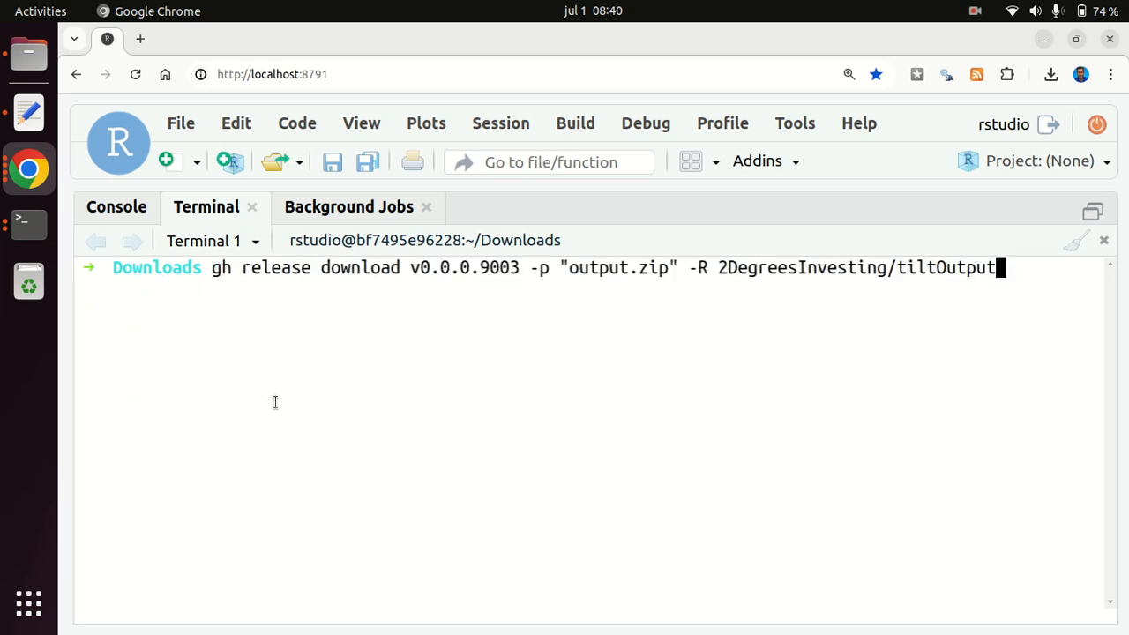
key(Return)
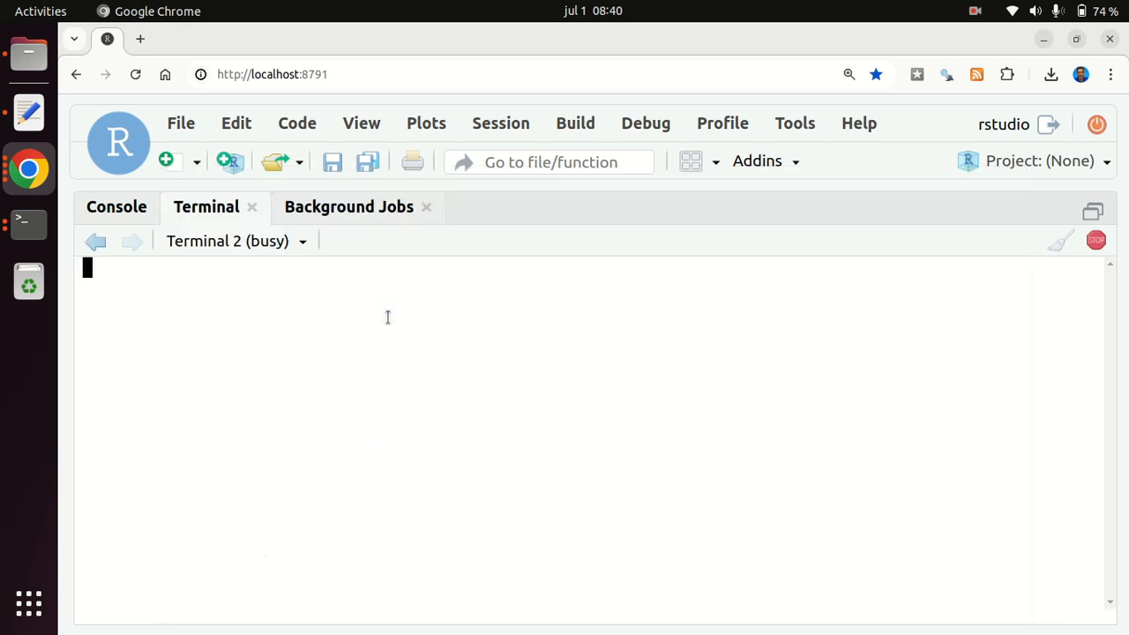
Run tree output to list the four CSV files, then return to the GitHub CLI manual
text(tree)
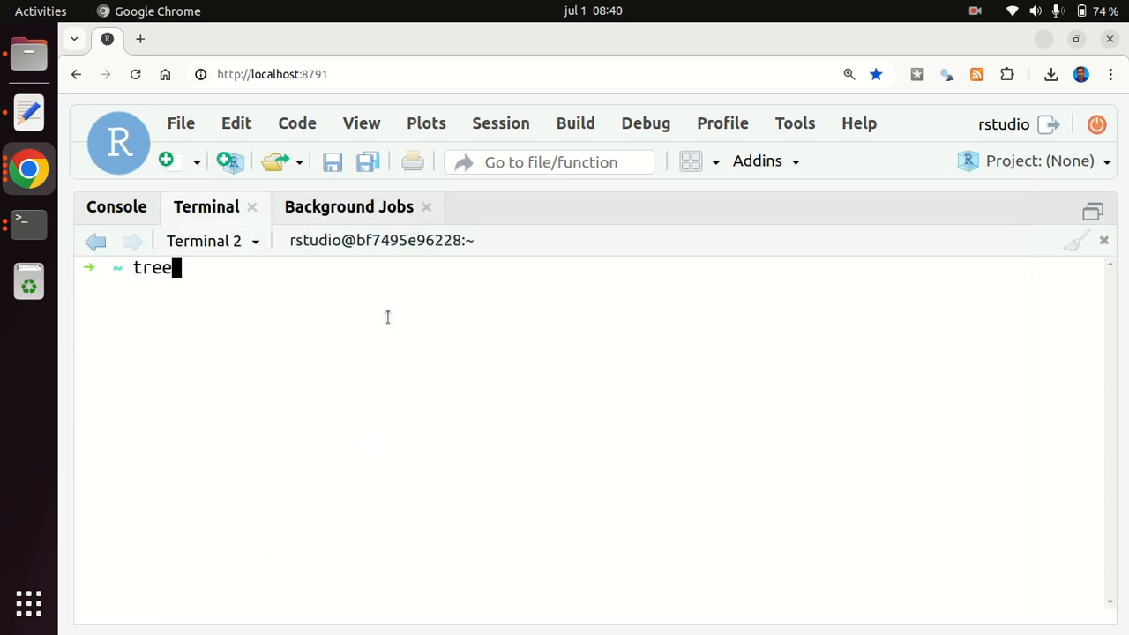
text(out)
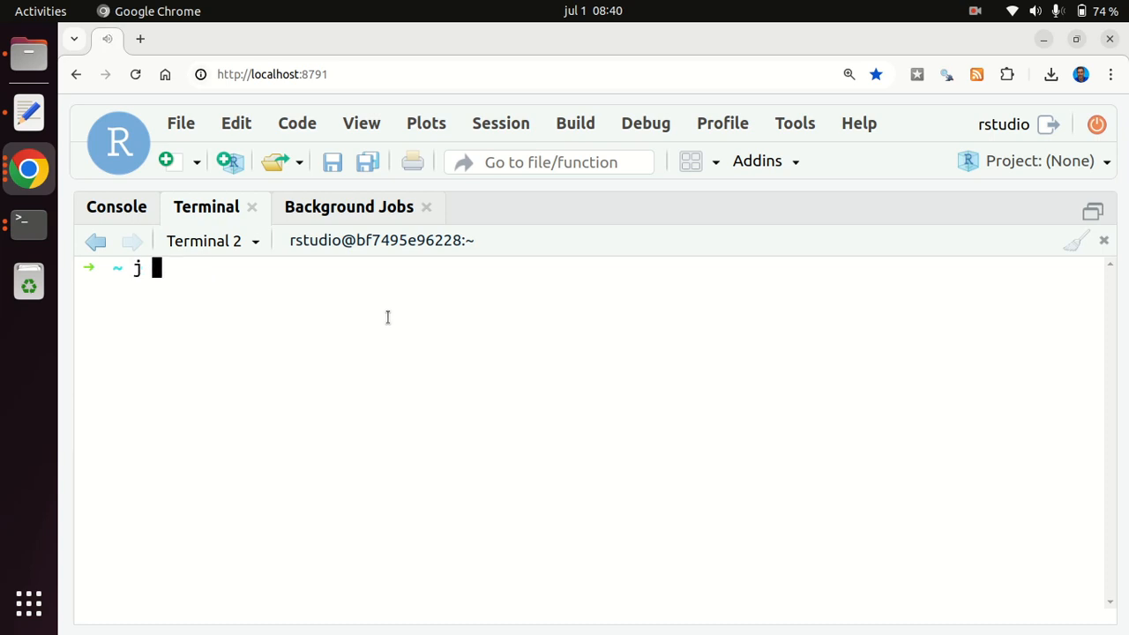
text(tree output)
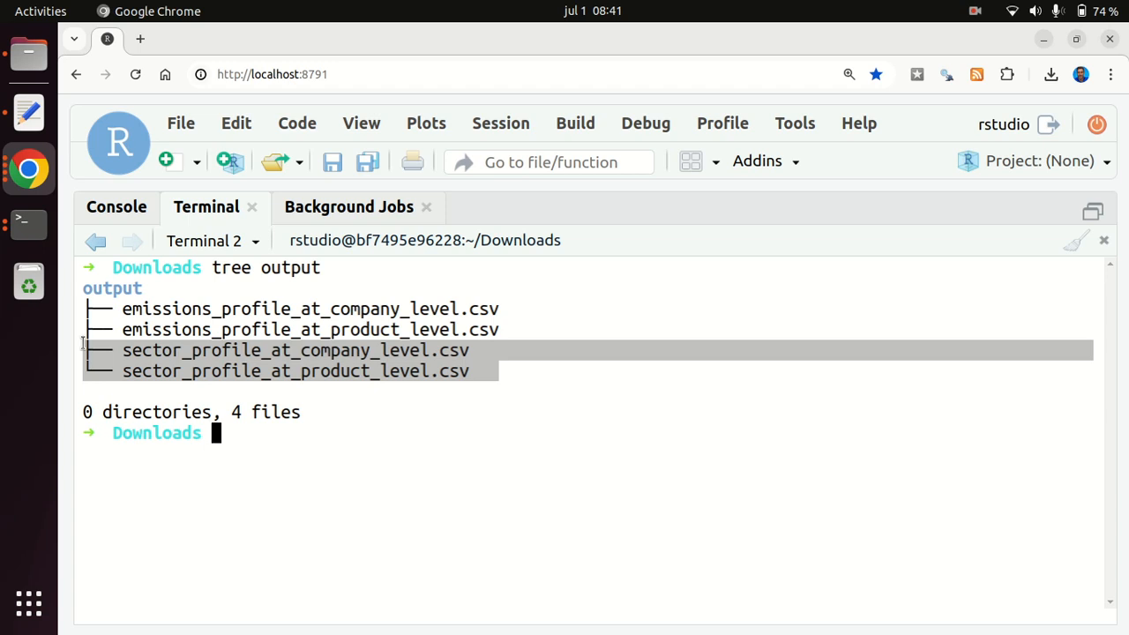
key(alt+Tab)
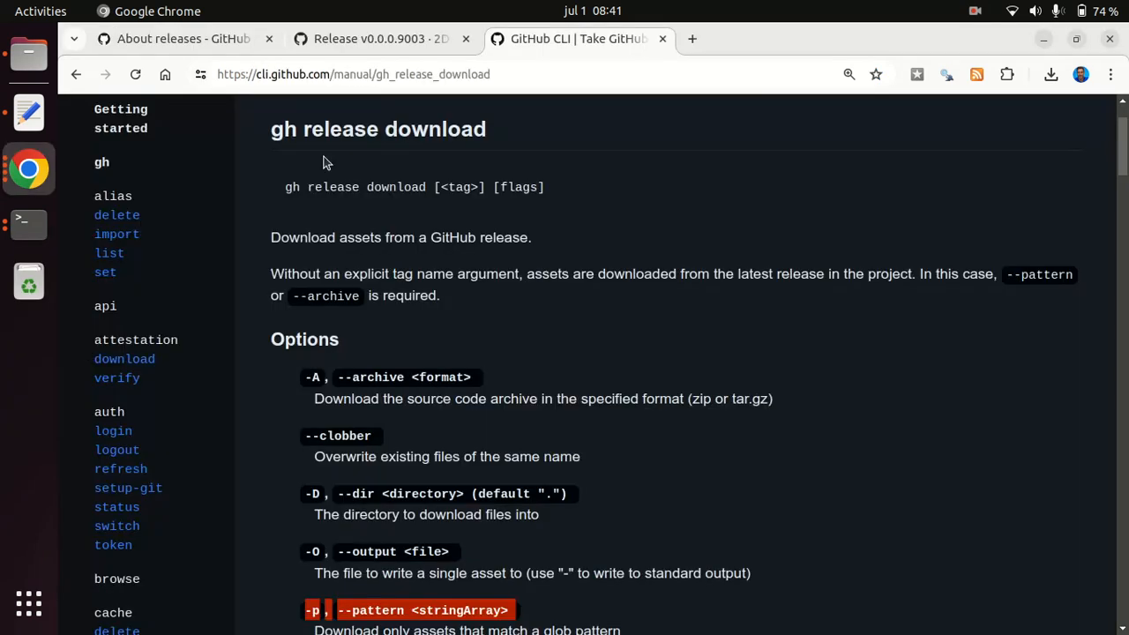
Select the manual page URL and switch to the About releases GitHub Docs article
click(511, 74)
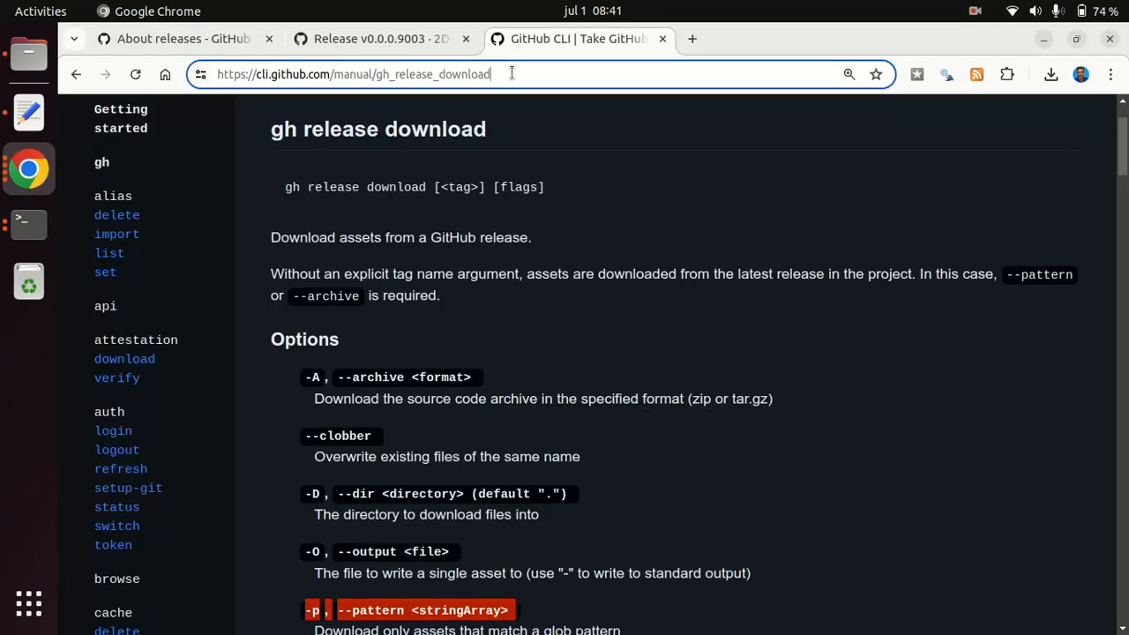
click(353, 74)
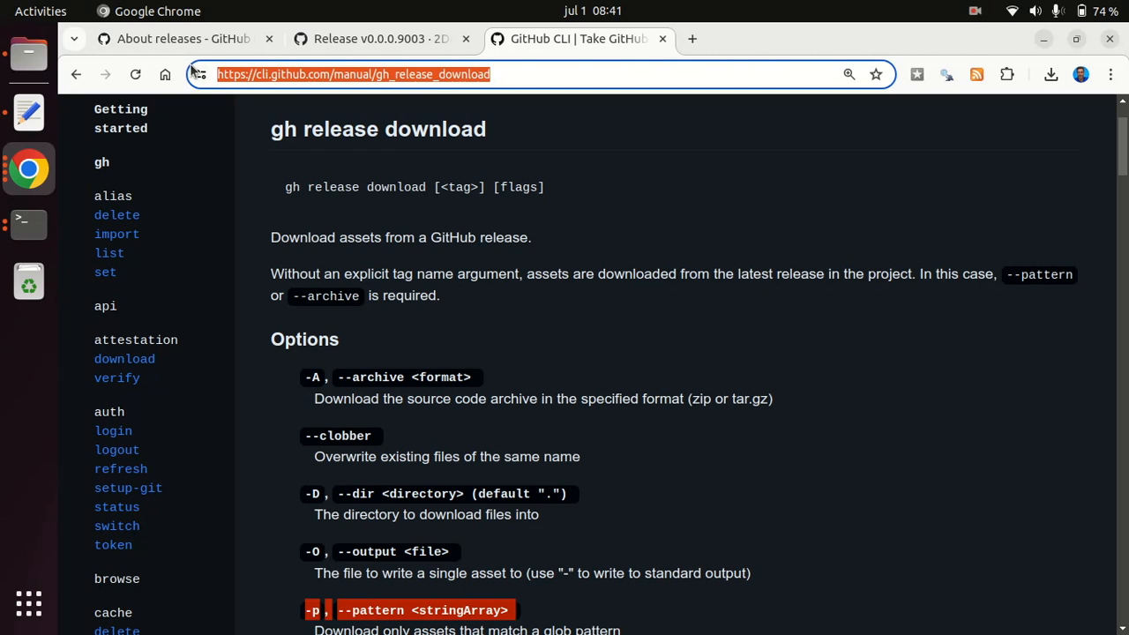
click(177, 38)
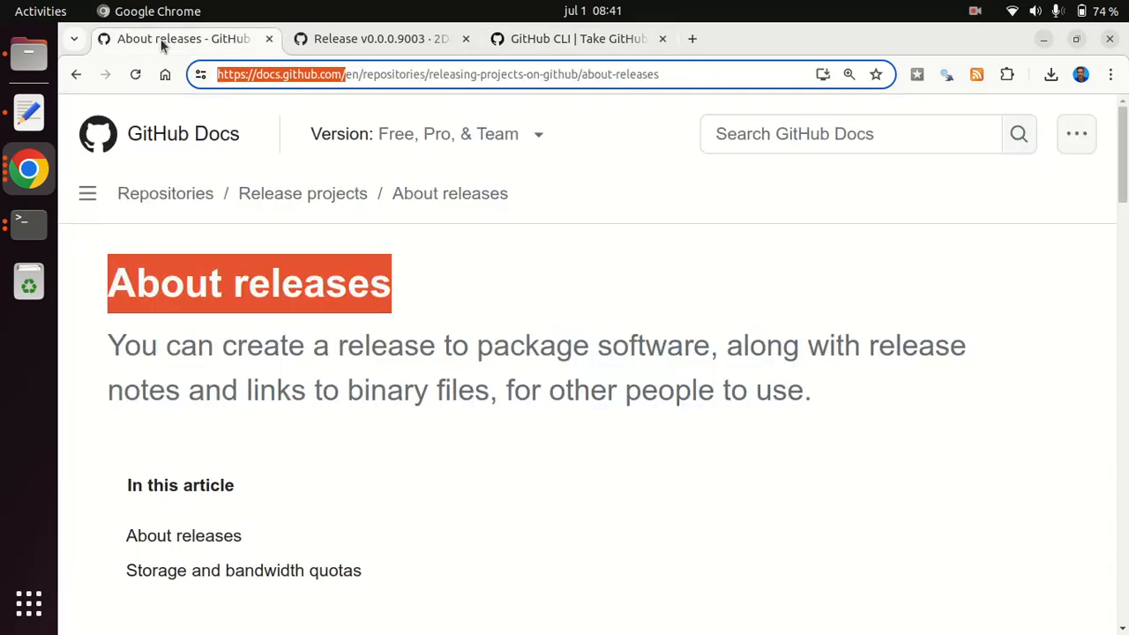